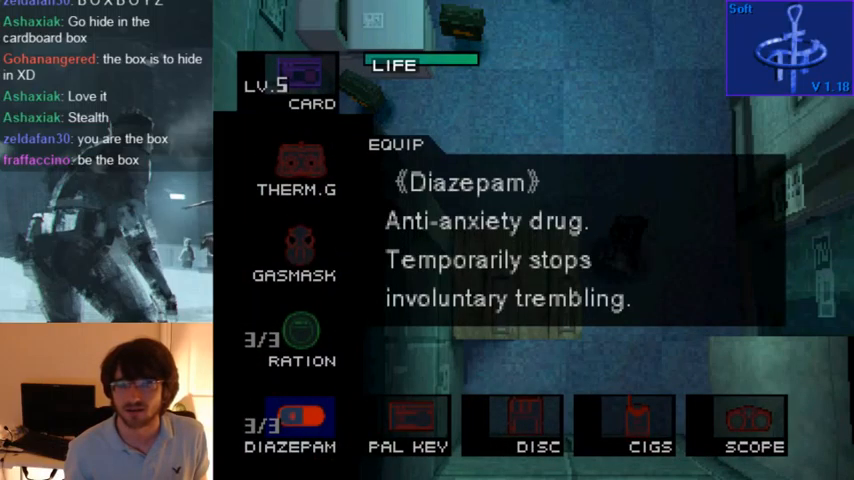
scroll(down, 3)
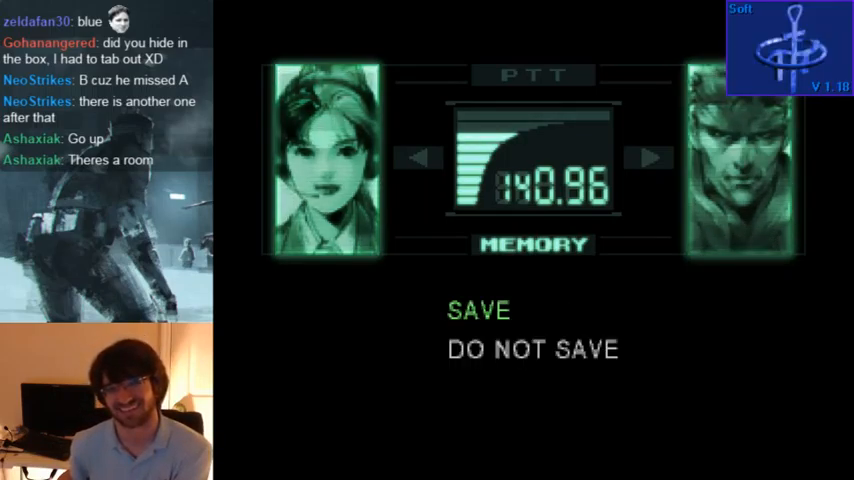
key(x)
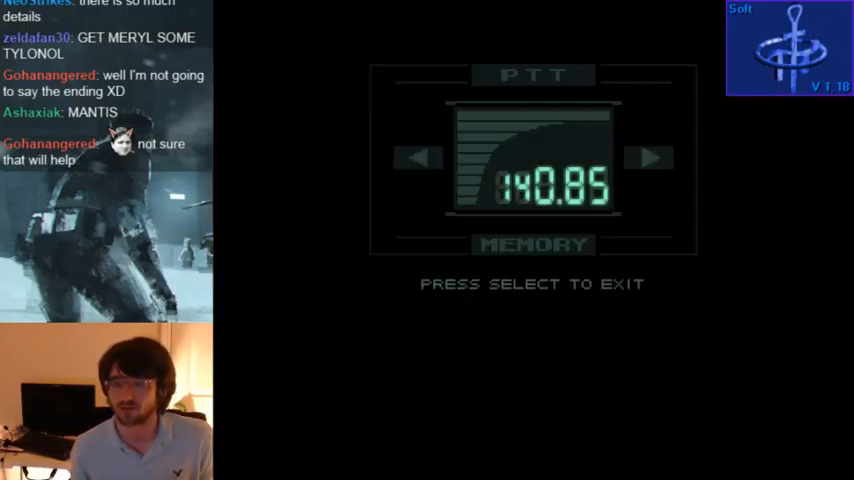
key(select)
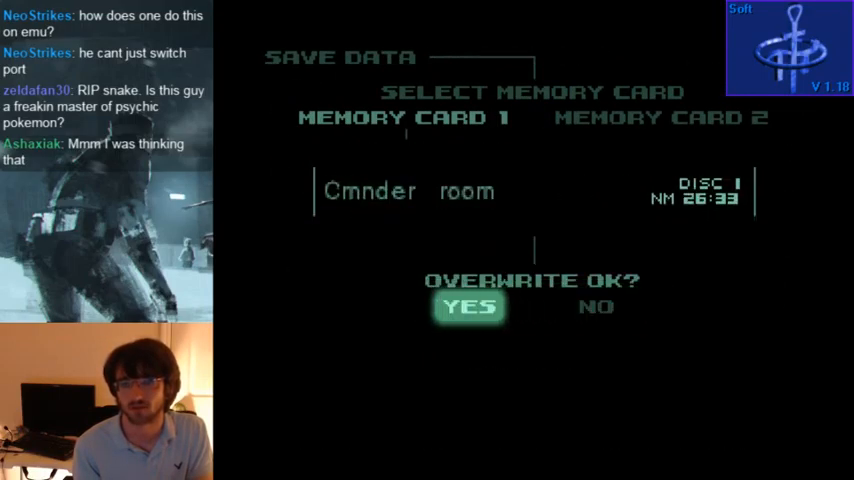
click(469, 306)
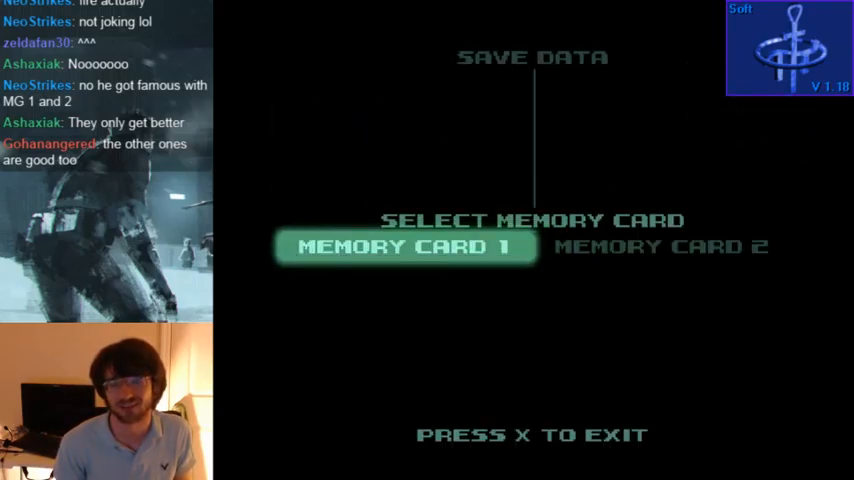
click(405, 246)
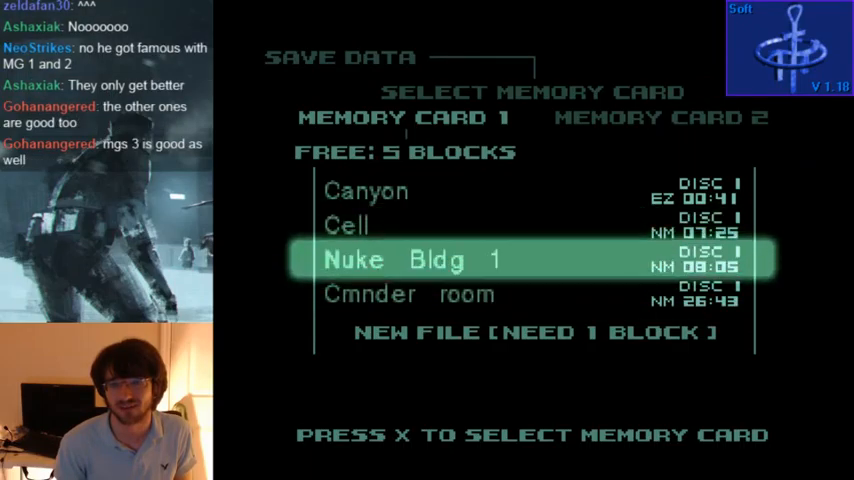
key(x)
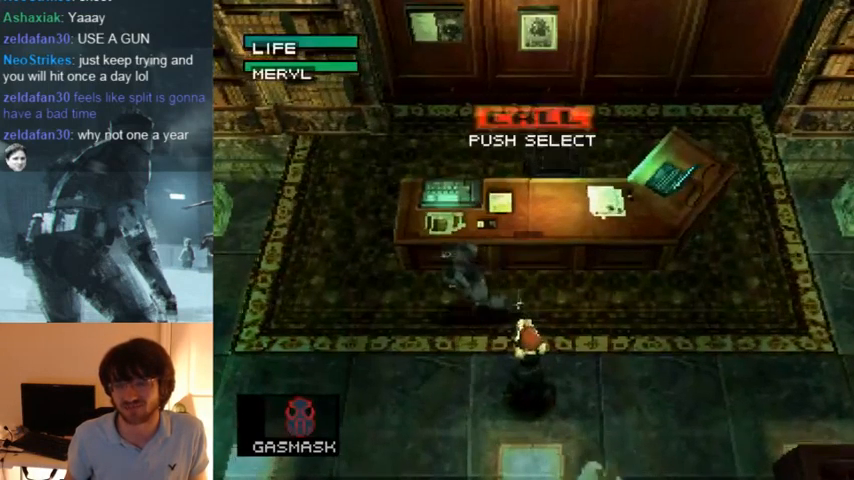
key(select)
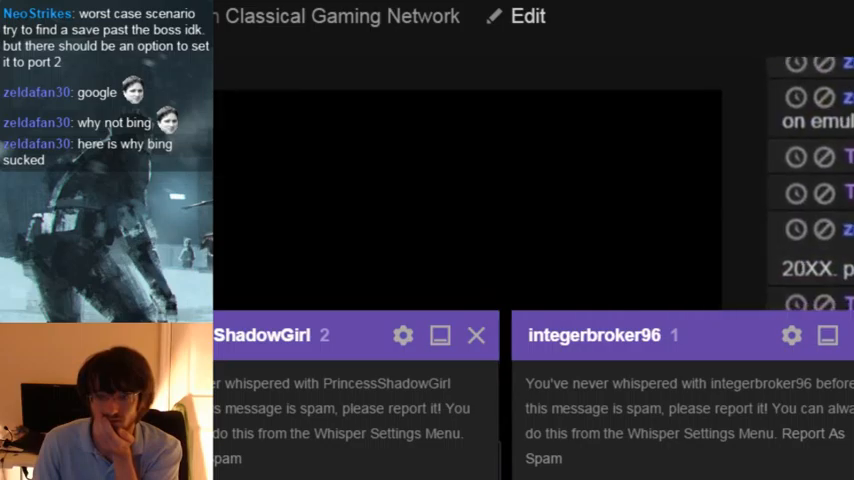
click(476, 335)
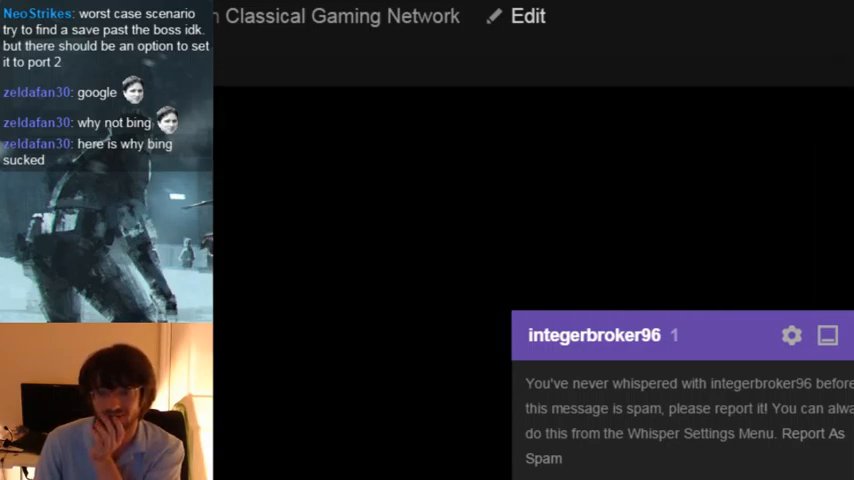